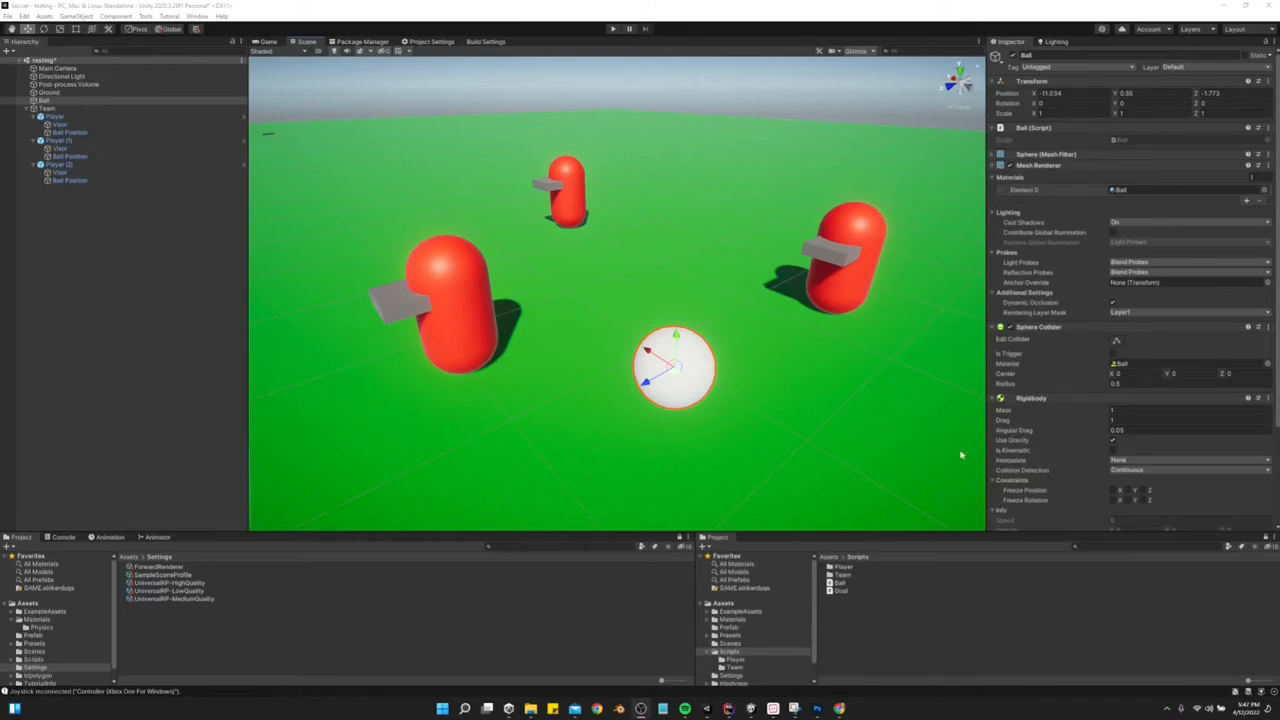
mouse_move(778, 400)
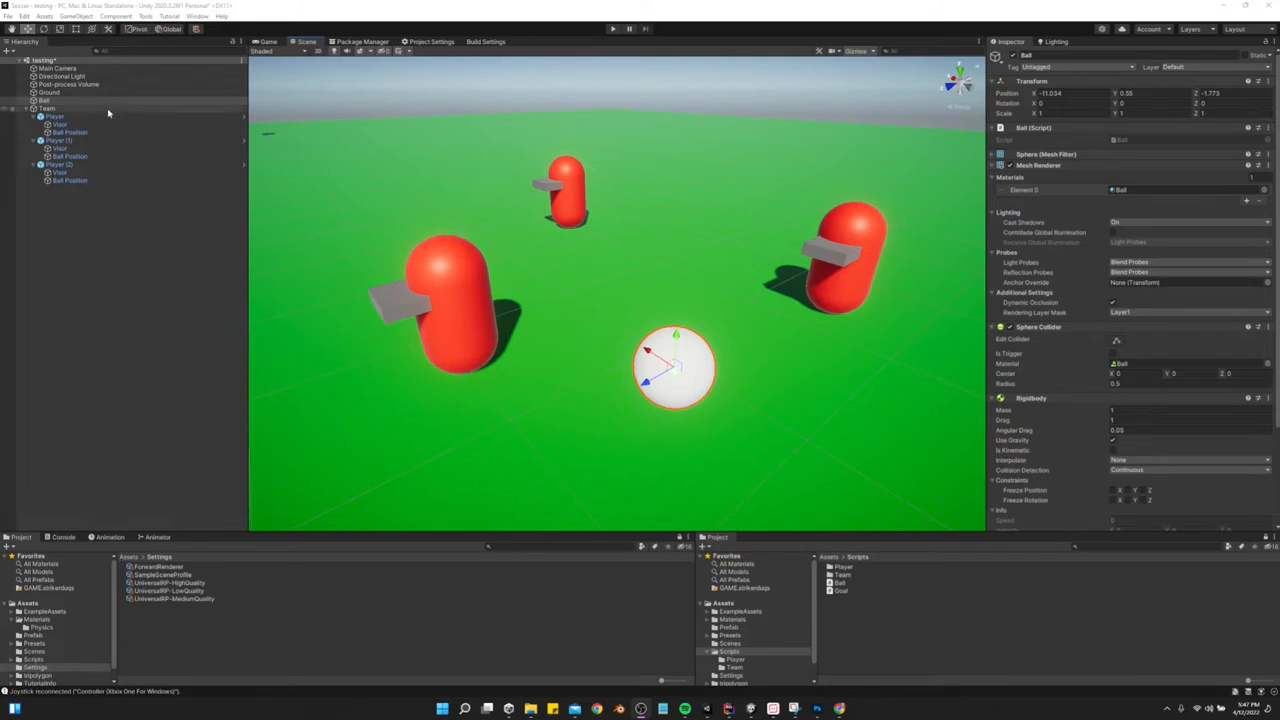
click(55, 116)
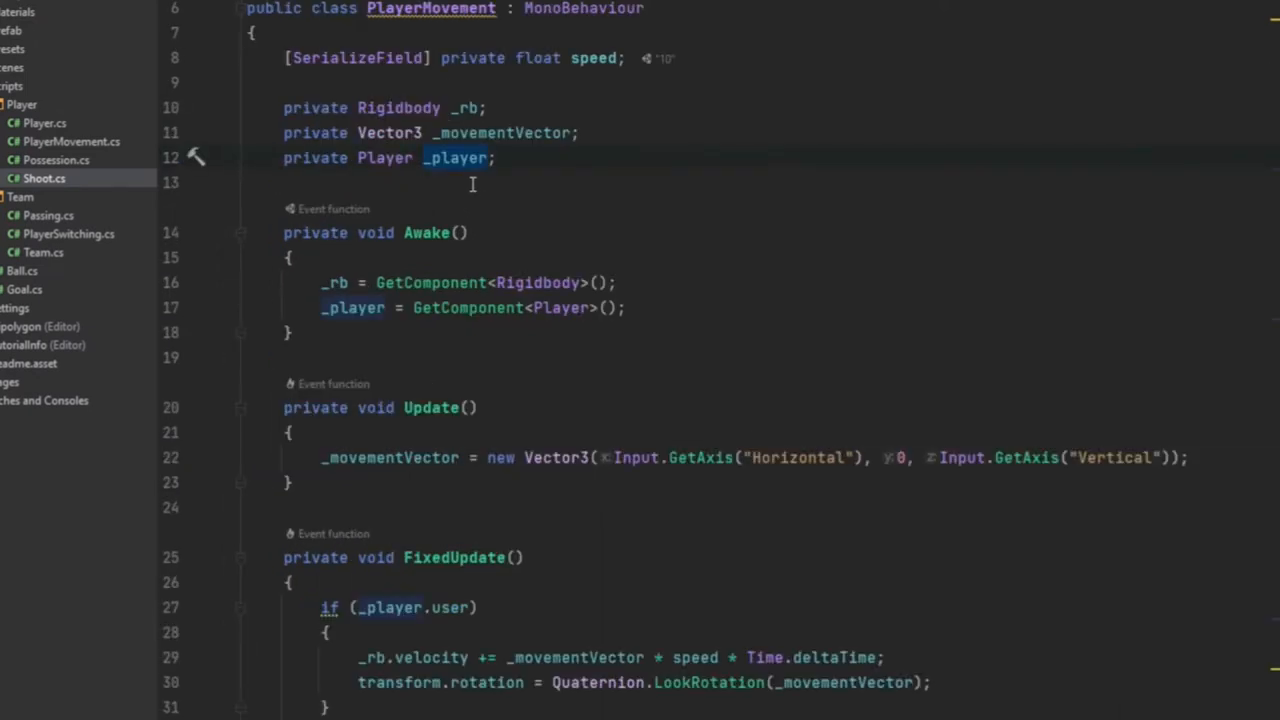
click(472, 107)
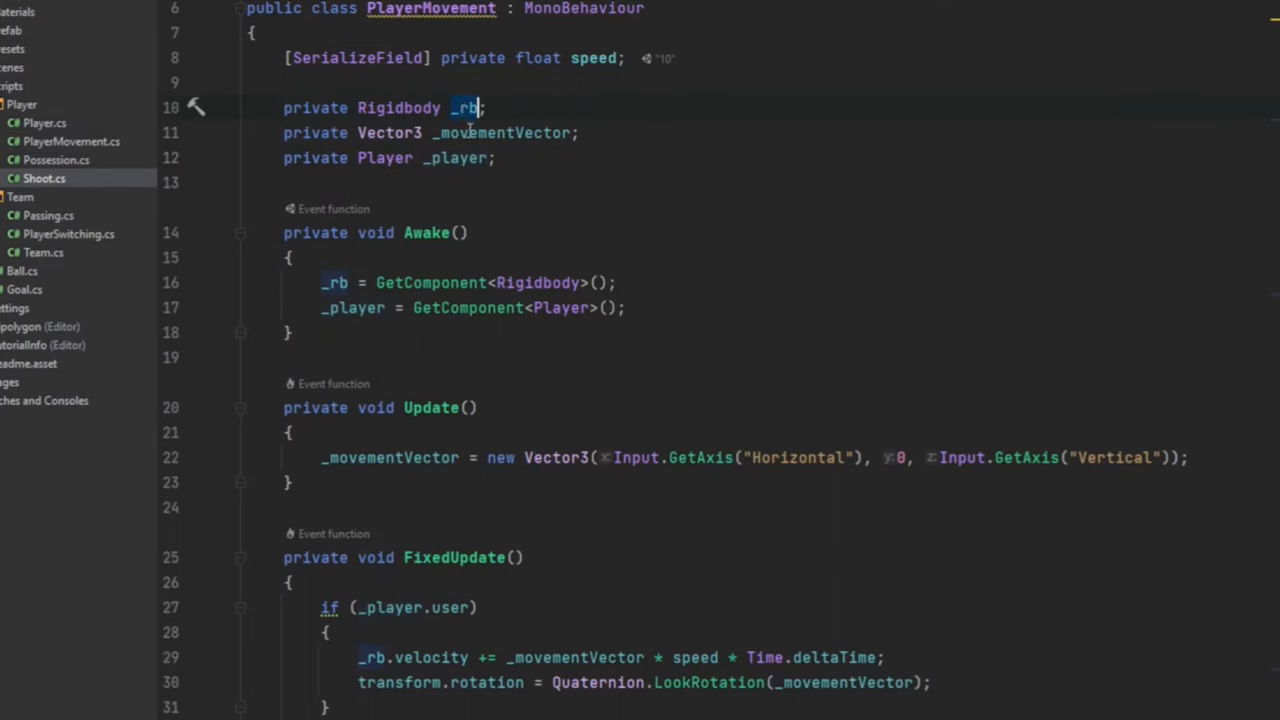
mouse_move(457, 158)
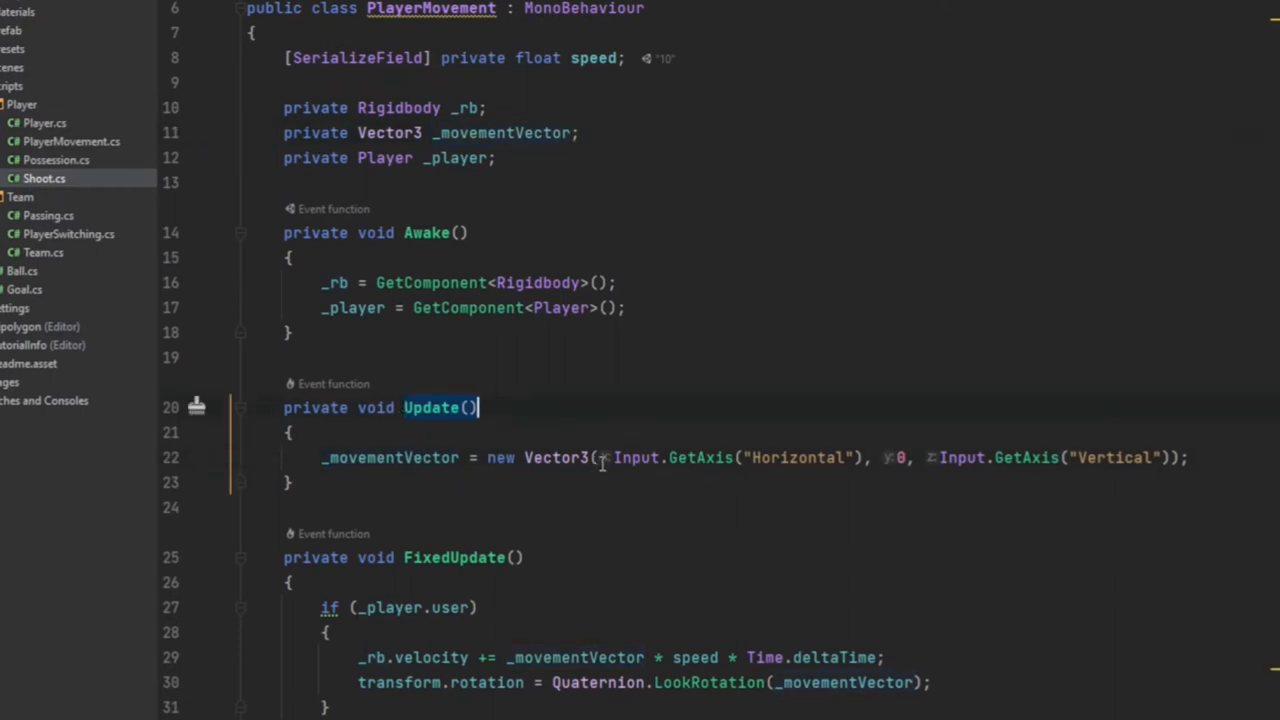
mouse_move(650, 457)
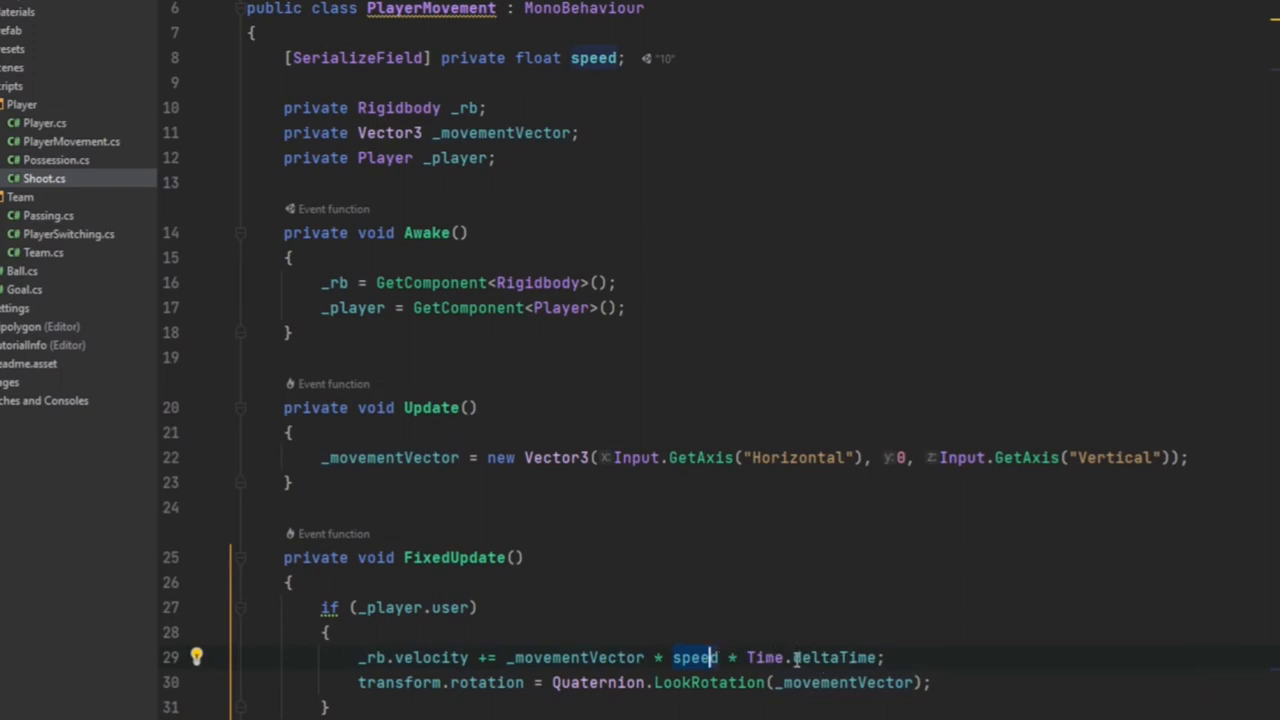
mouse_move(807, 657)
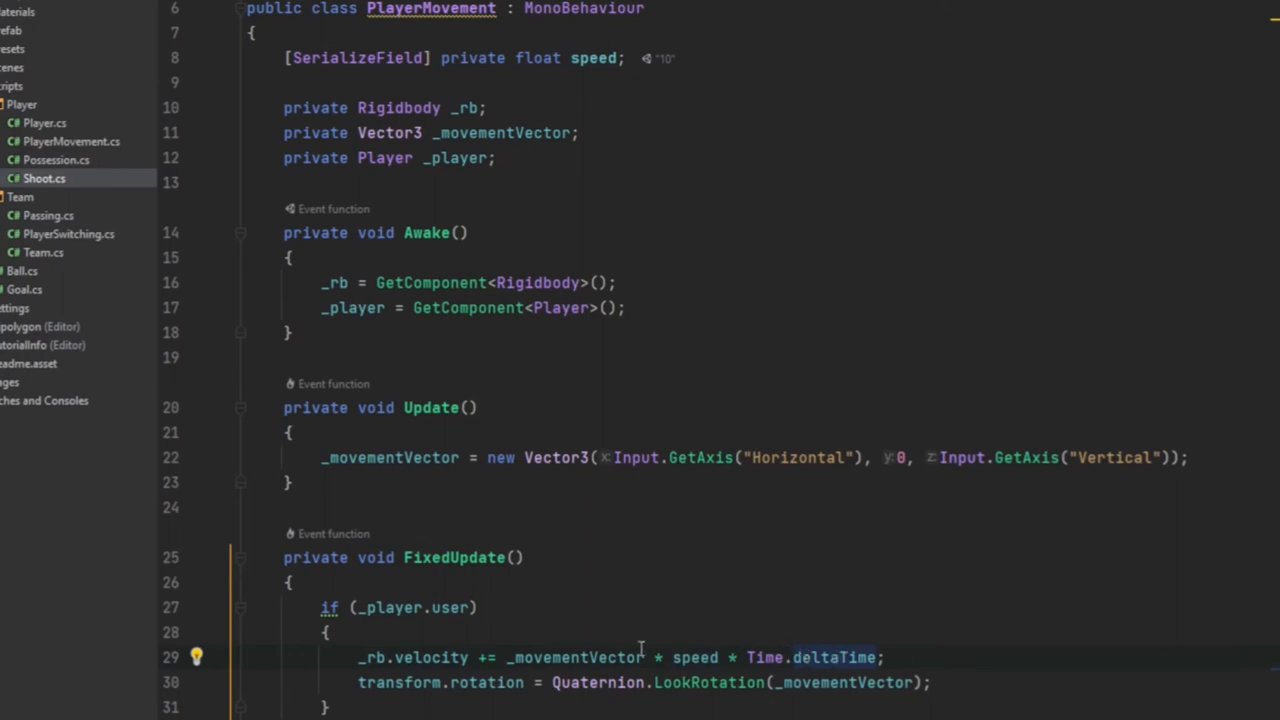
mouse_move(425, 683)
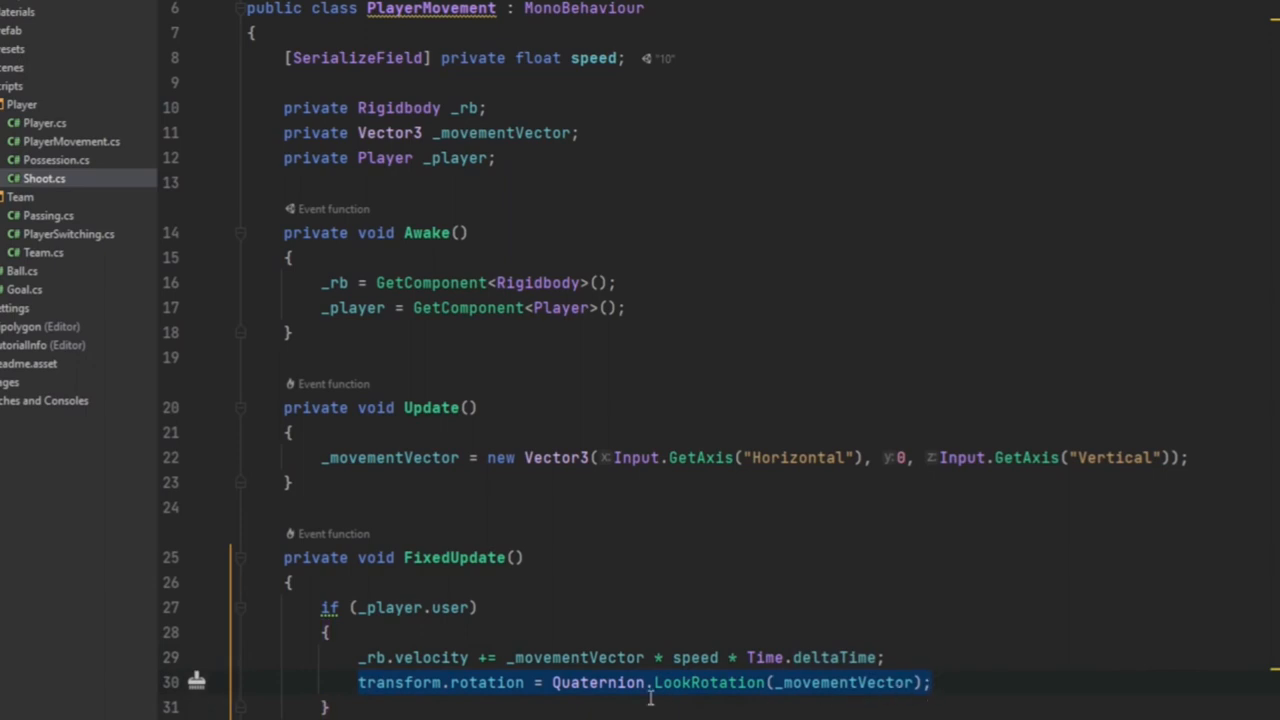
mouse_move(575, 685)
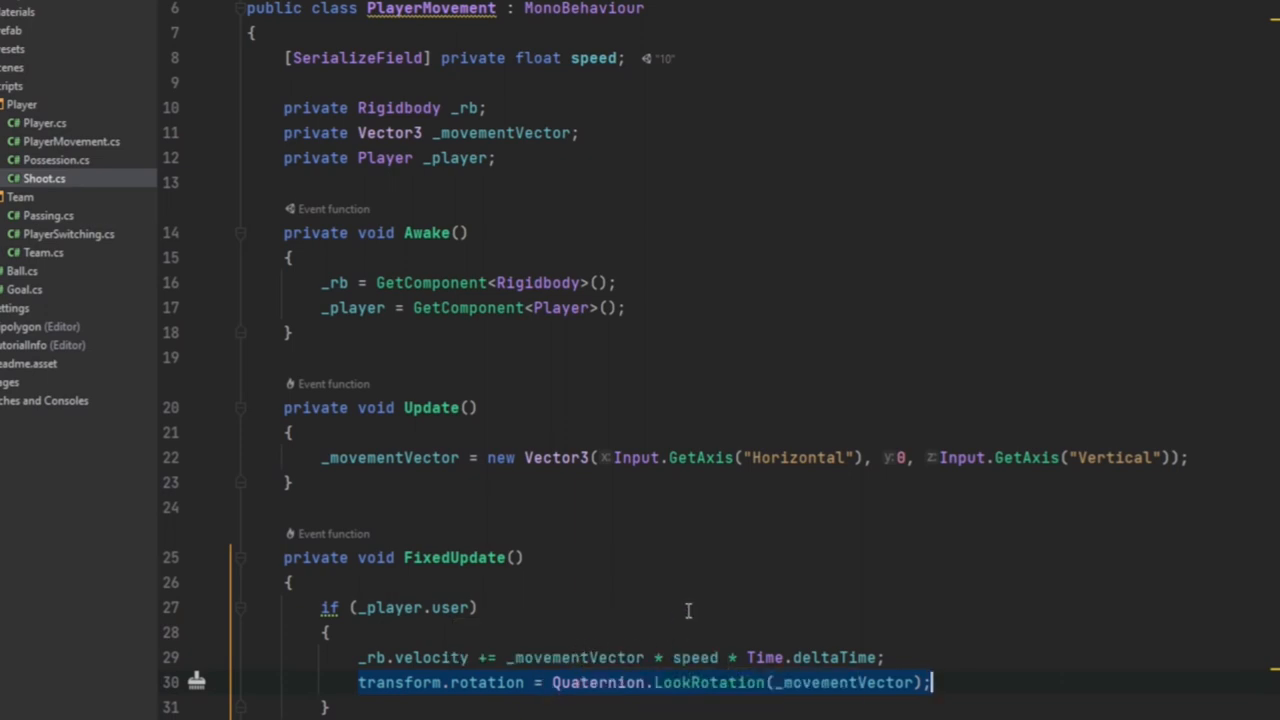
mouse_move(524, 408)
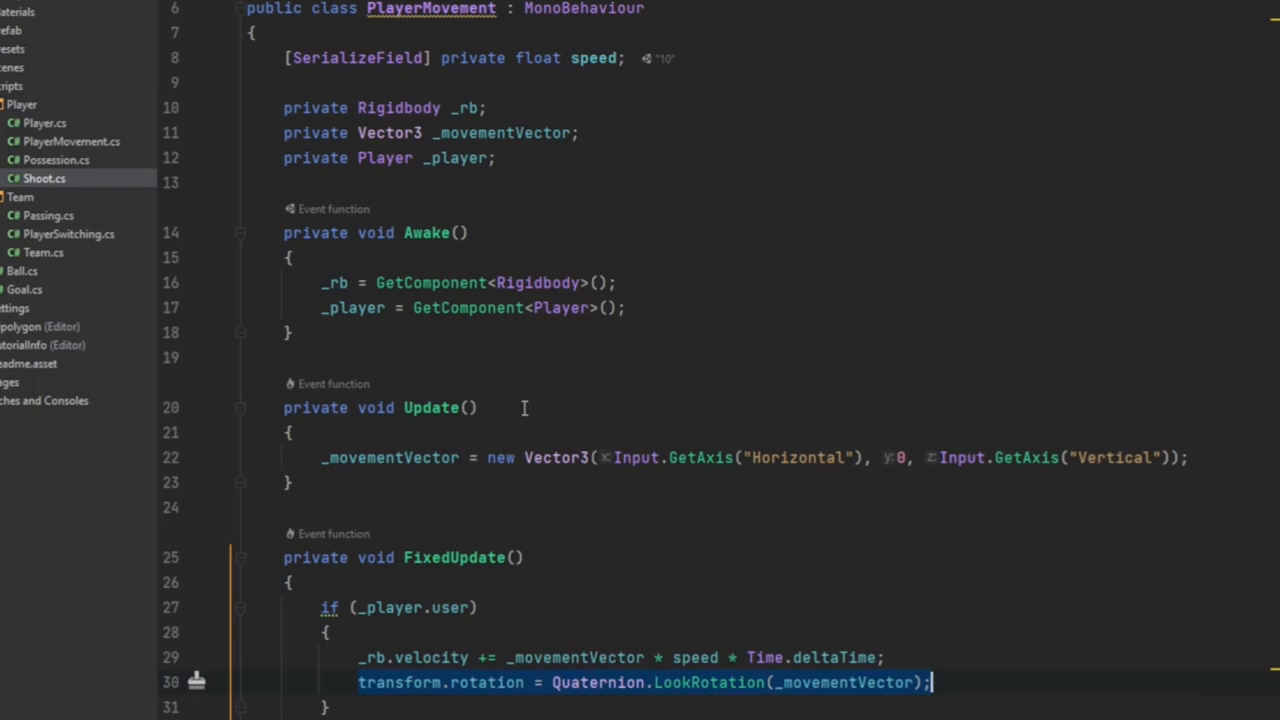